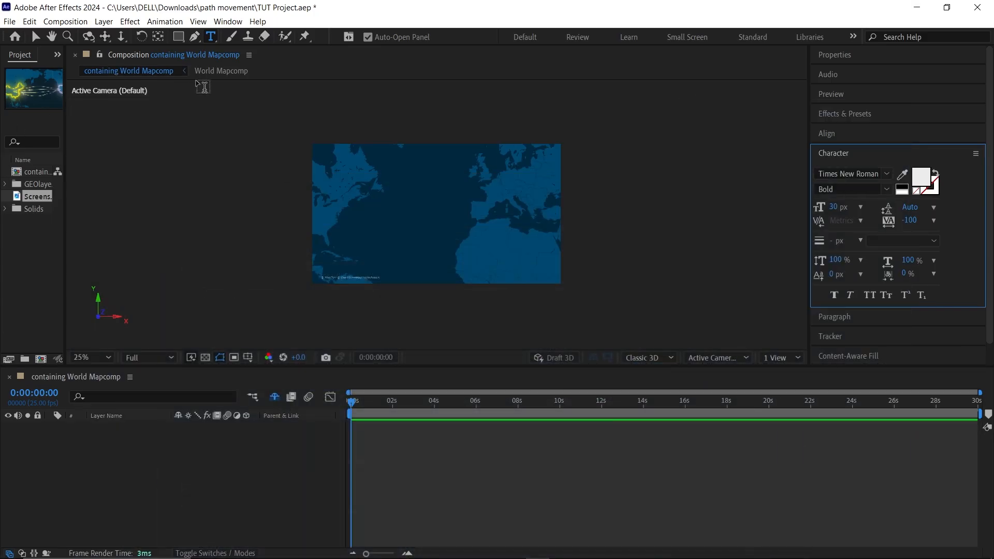
Step: Start a Times New Roman Bold 30 px text layer with a period on the map
{"action": "left_click", "coordinate": [435, 212]}
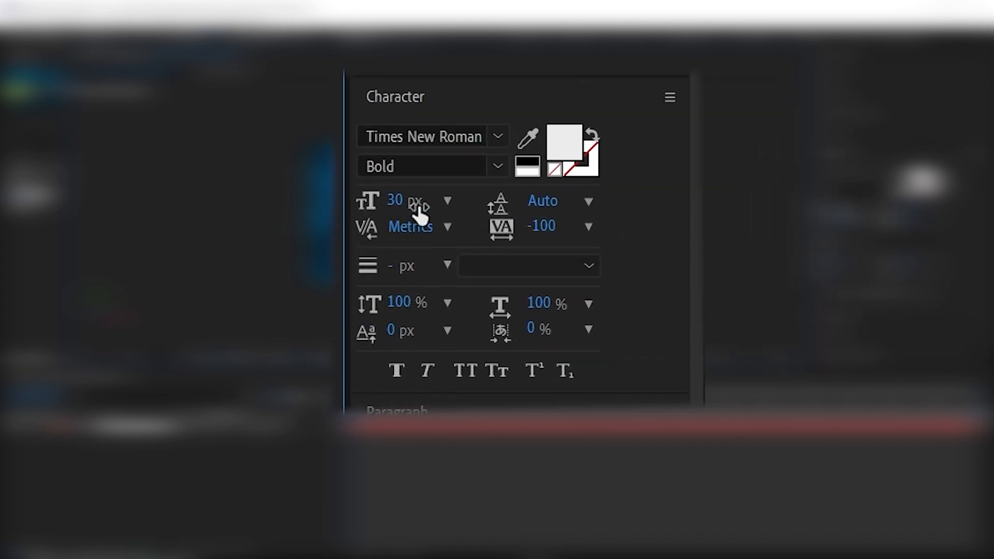
{"action": "mouse_move", "coordinate": [447, 136]}
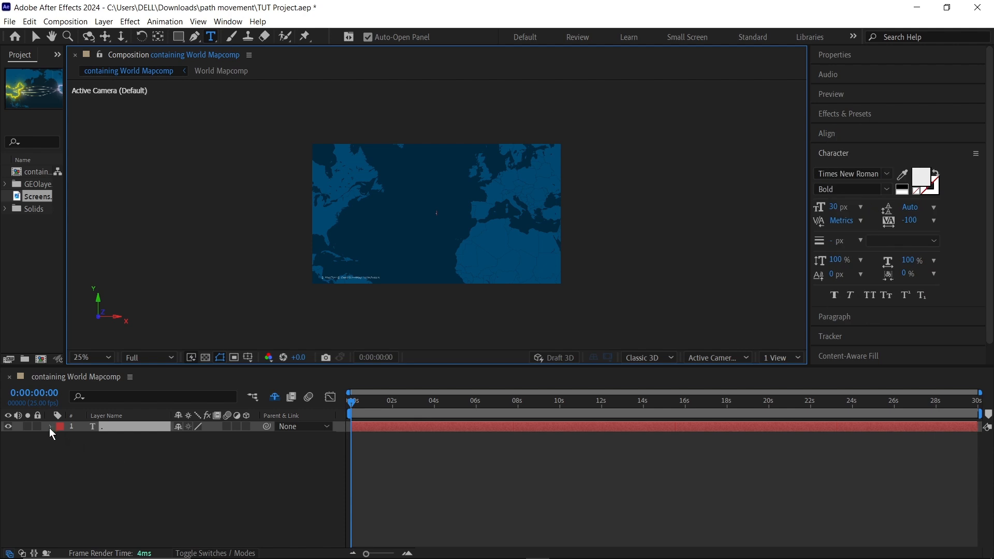
Step: Give the period's Source Text the expression text.sourceText.repeat(10)
{"action": "left_click", "coordinate": [49, 426]}
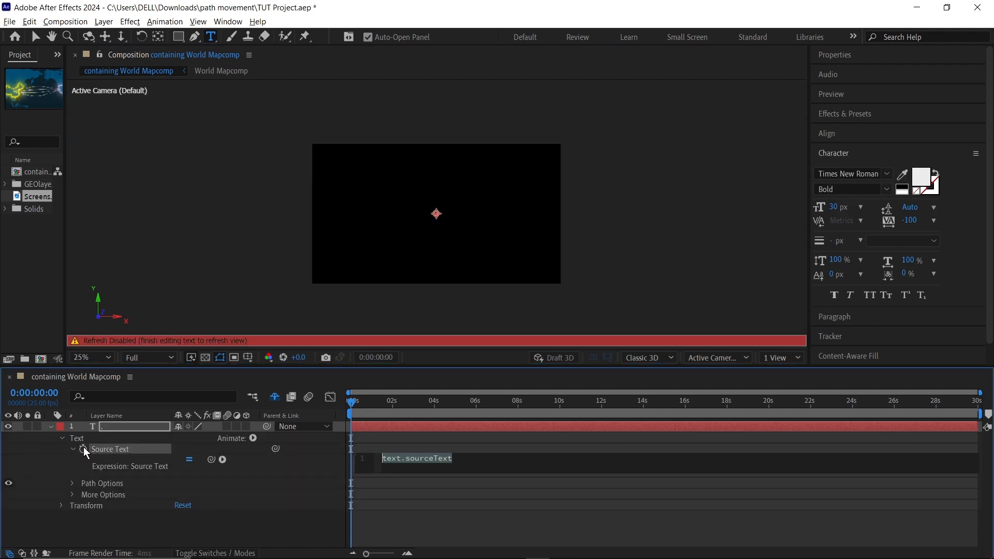
{"action": "left_click", "coordinate": [416, 457]}
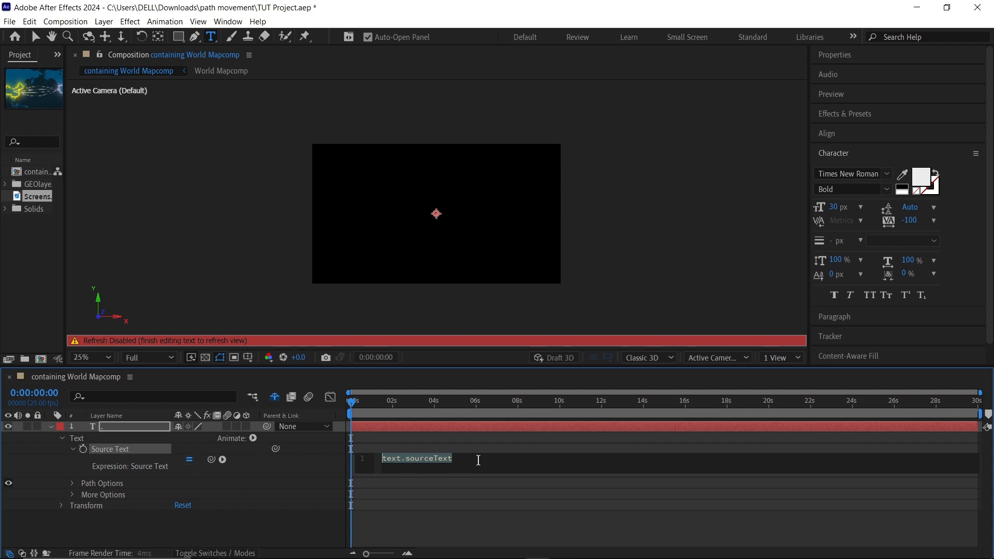
{"action": "left_click", "coordinate": [451, 458]}
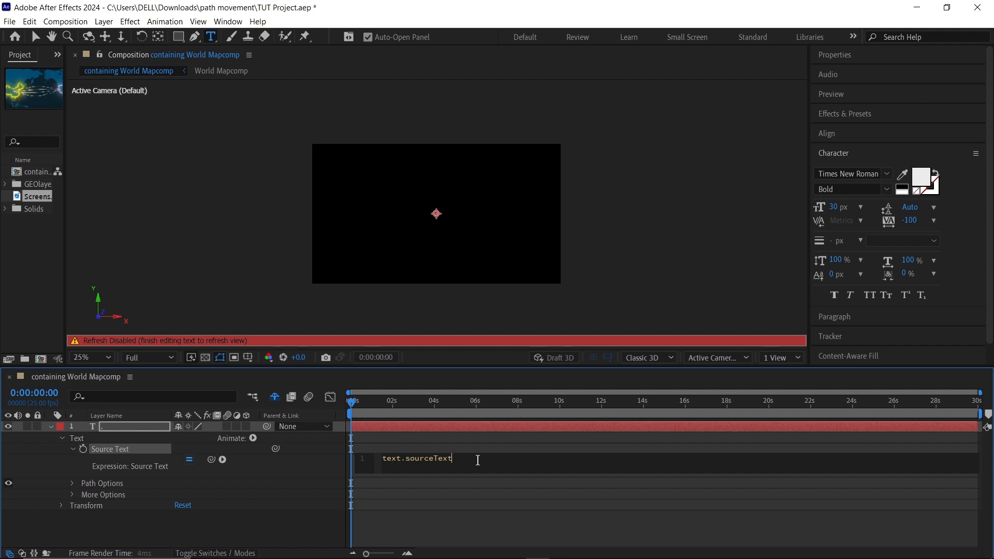
{"action": "type", "text": ".re"}
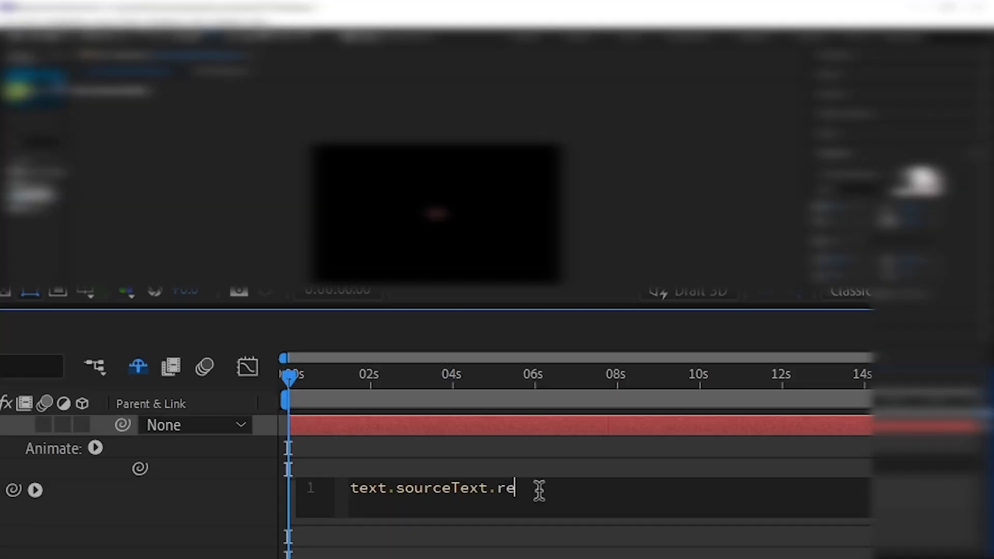
{"action": "type", "text": "peat("}
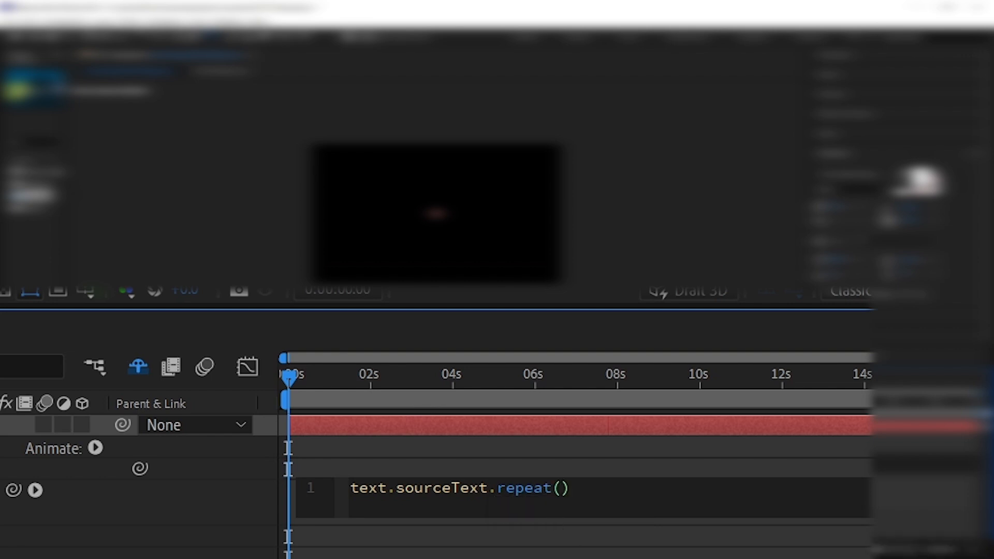
{"action": "type", "text": "10"}
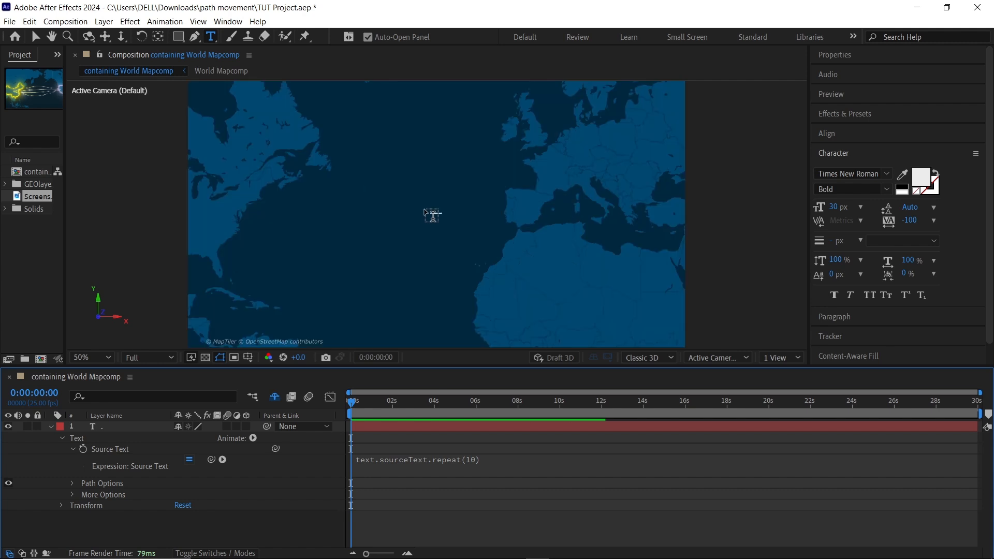
{"action": "left_click", "coordinate": [83, 357]}
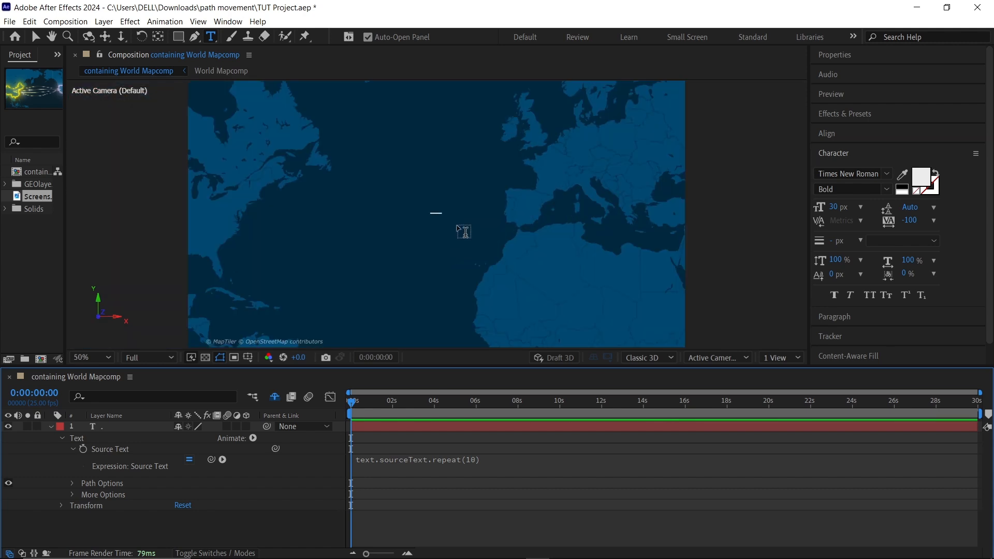
{"action": "mouse_move", "coordinate": [570, 531]}
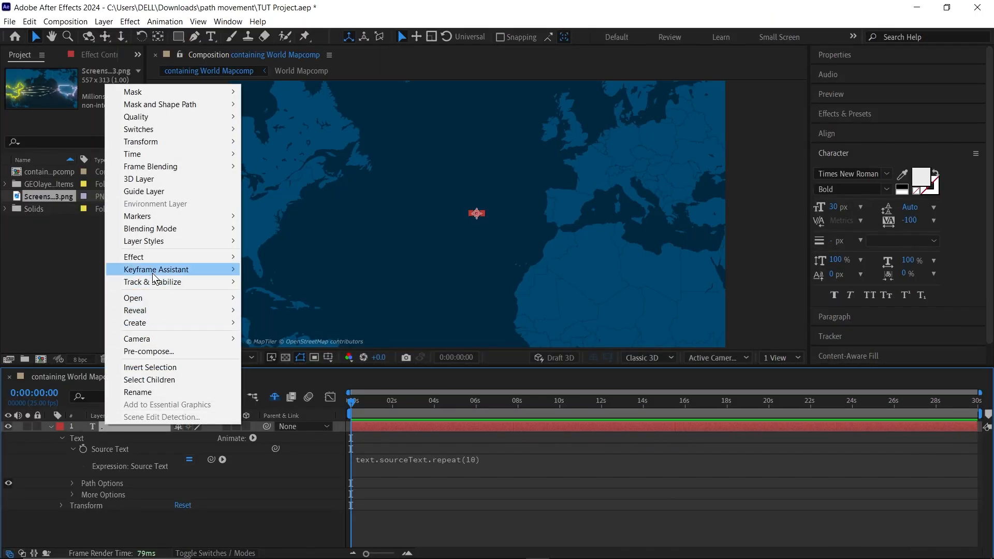
{"action": "mouse_move", "coordinate": [134, 257]}
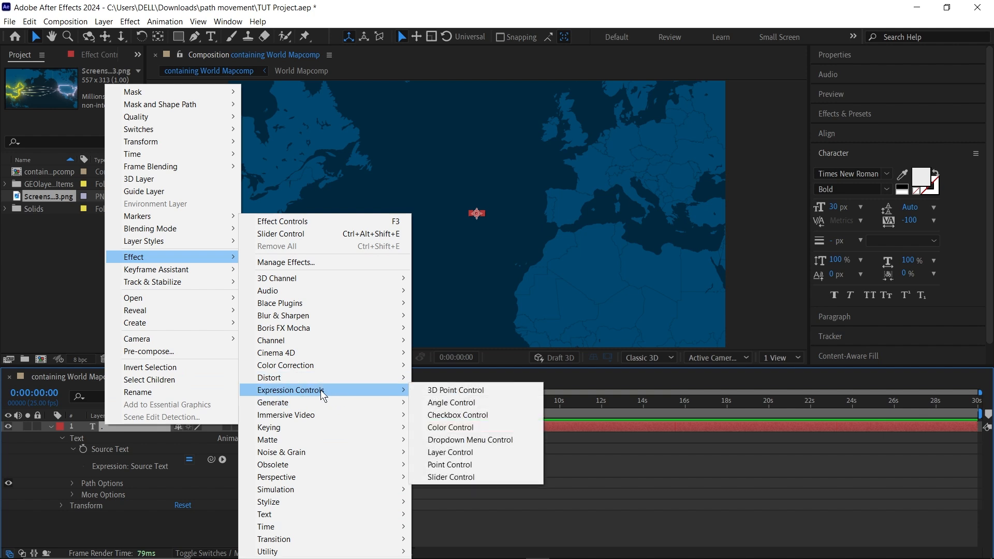
Step: Apply an Expression Controls Slider Control to the period layer with Slider 100
{"action": "left_click", "coordinate": [451, 477]}
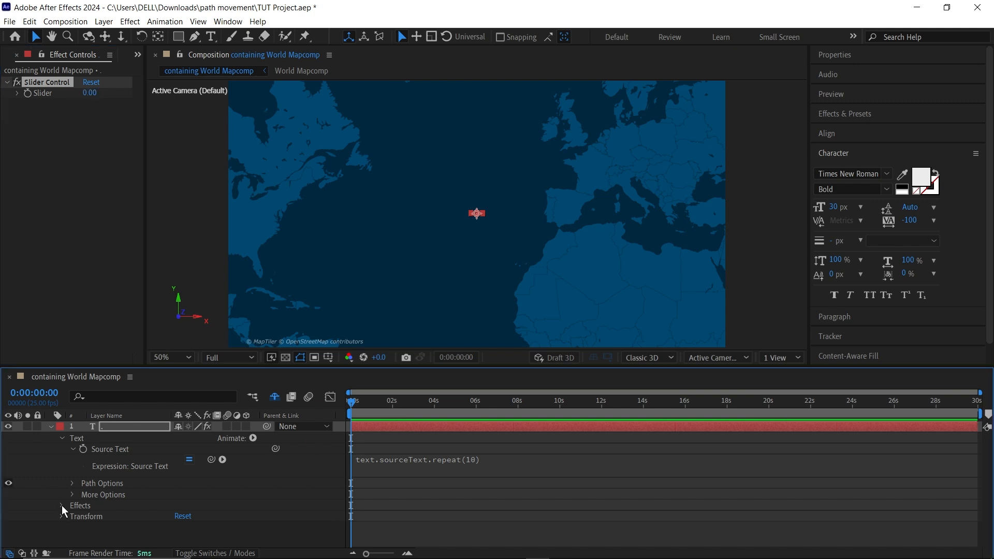
{"action": "left_click", "coordinate": [62, 506]}
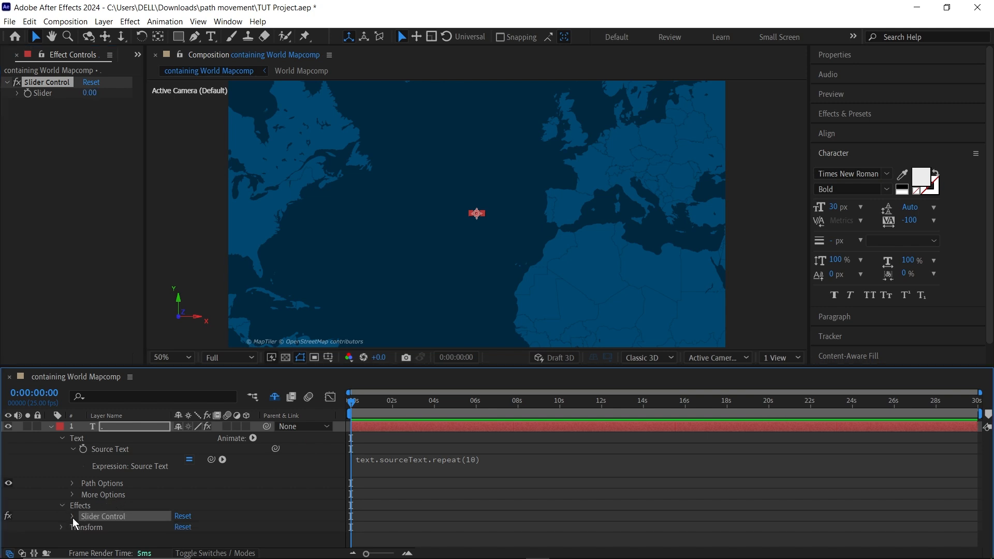
{"action": "left_click", "coordinate": [73, 516]}
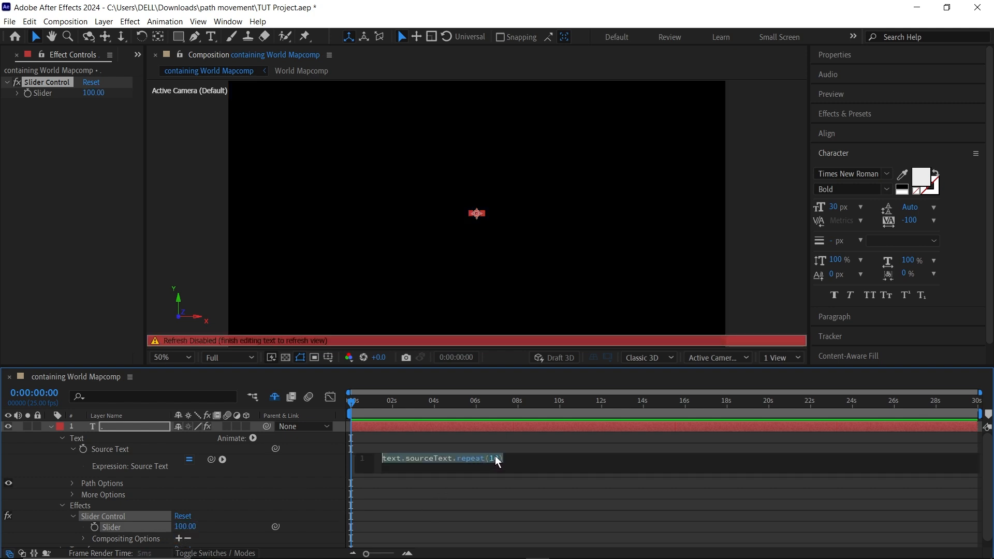
{"action": "type", "text": "00"}
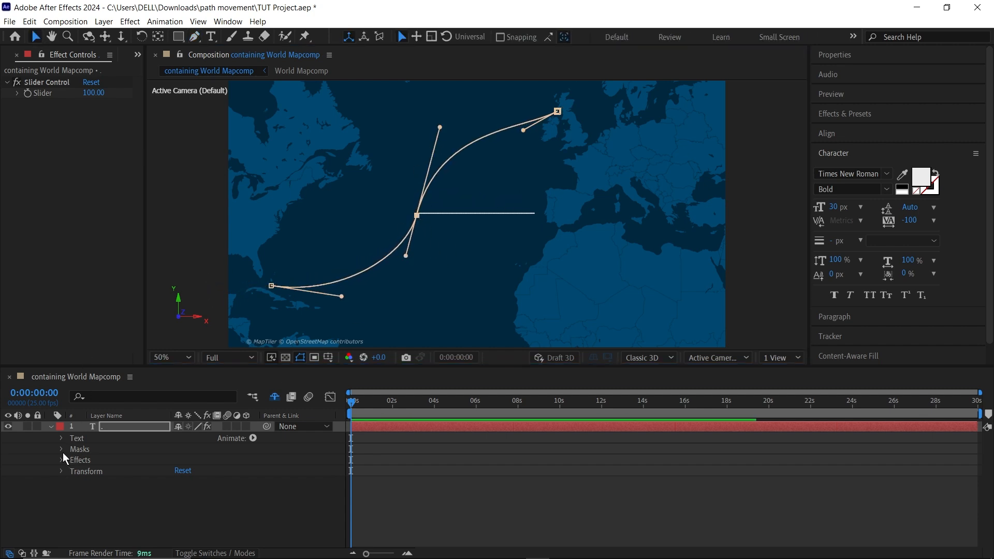
Step: Set the text layer's Path Options Path to Mask 1
{"action": "left_click", "coordinate": [62, 438]}
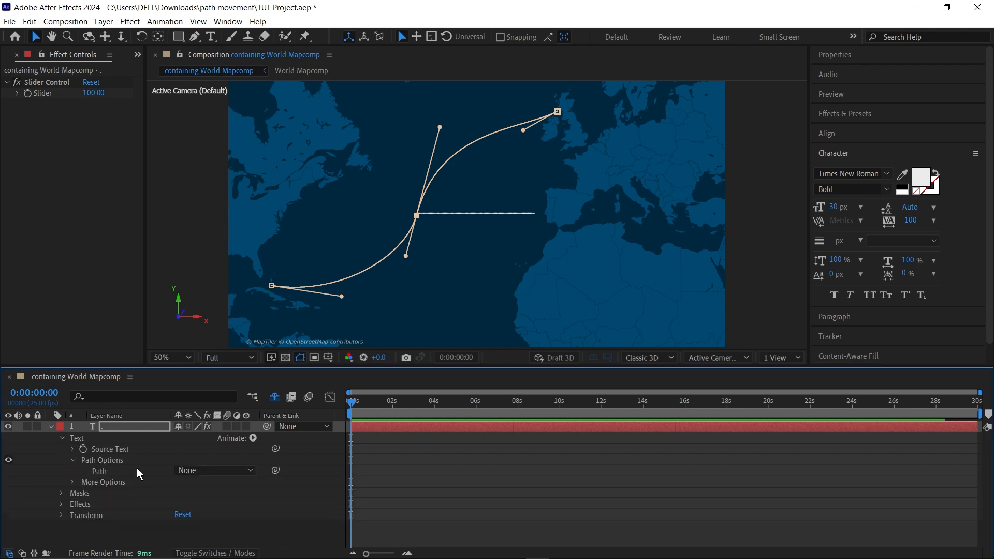
{"action": "left_click", "coordinate": [214, 469]}
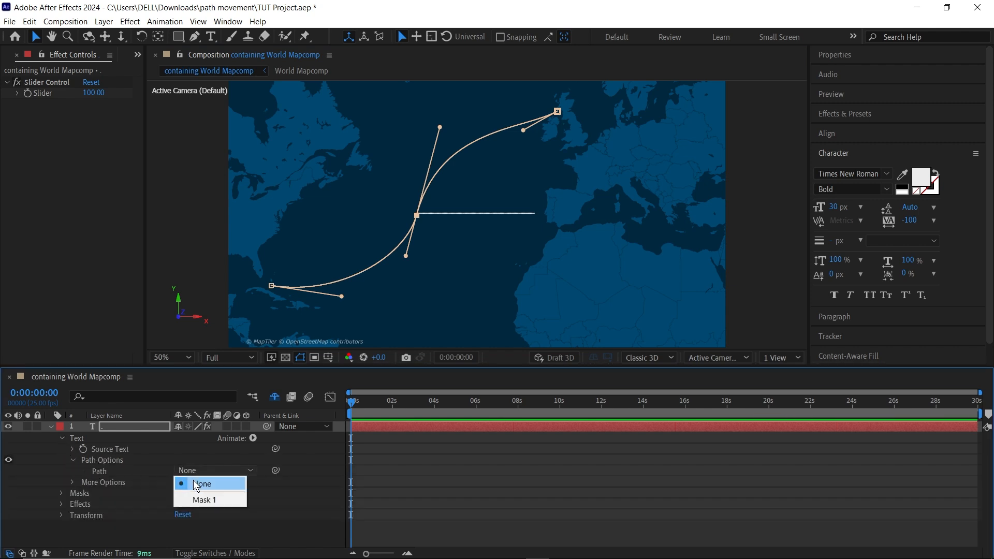
{"action": "left_click", "coordinate": [203, 500]}
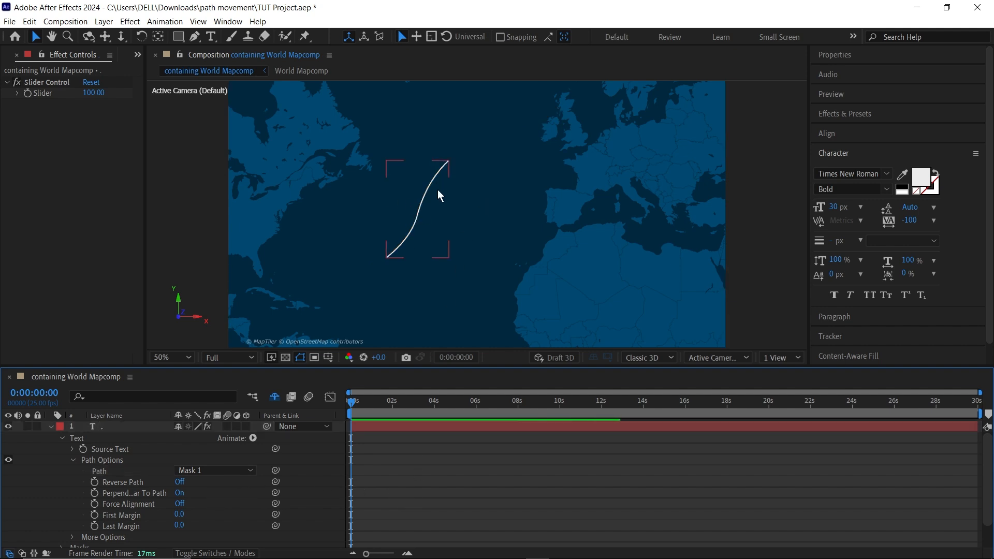
Step: Change the Slider value to 3000, briefly toggling Draft 3D on and off
{"action": "double_click", "coordinate": [93, 94]}
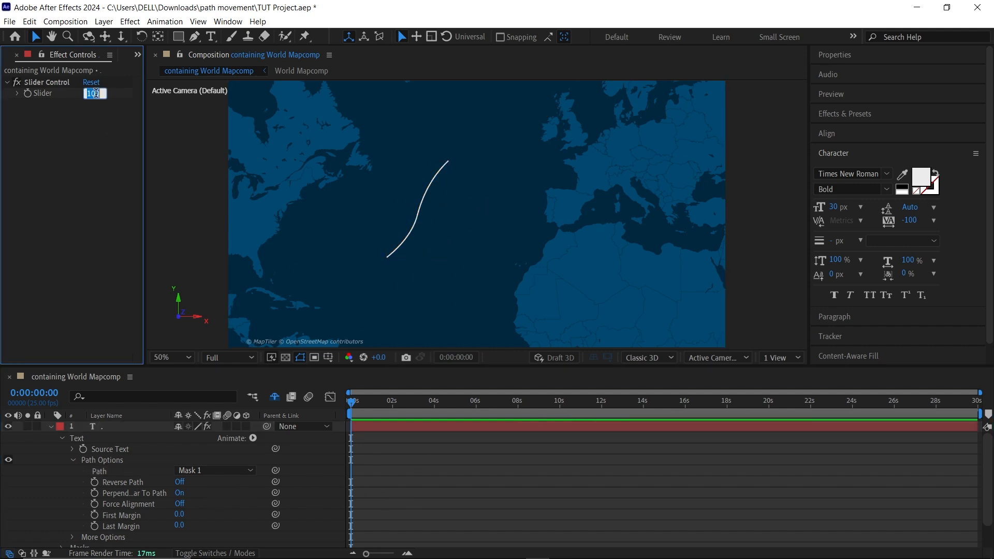
{"action": "type", "text": "3000.00"}
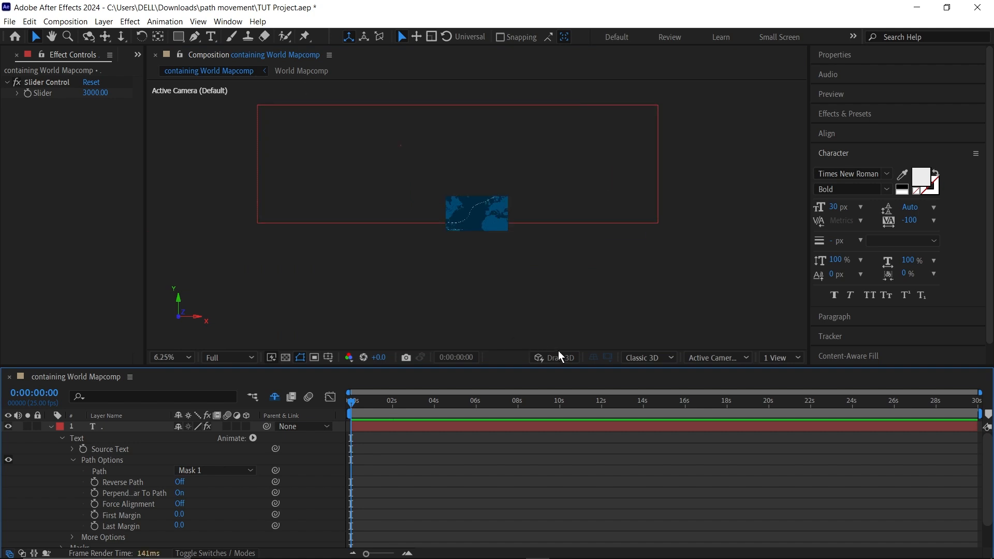
{"action": "left_click", "coordinate": [552, 356]}
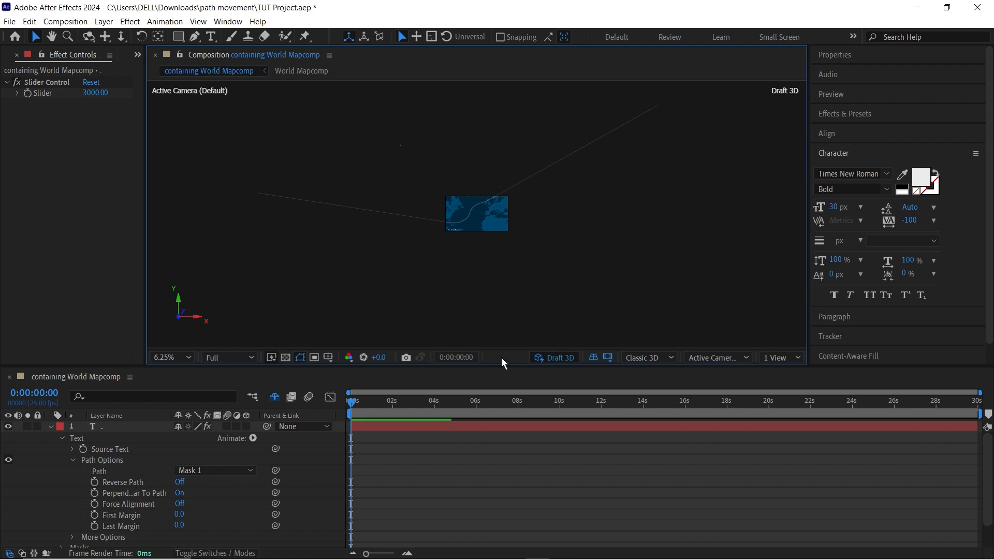
{"action": "left_click", "coordinate": [169, 357]}
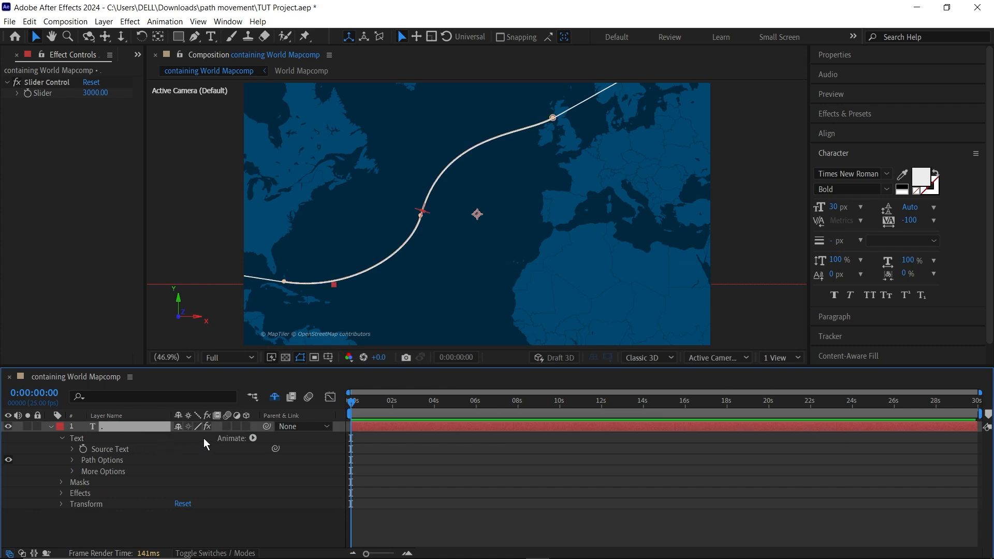
Step: Add a Position animator that offsets the periods by Y 60
{"action": "left_click", "coordinate": [253, 438]}
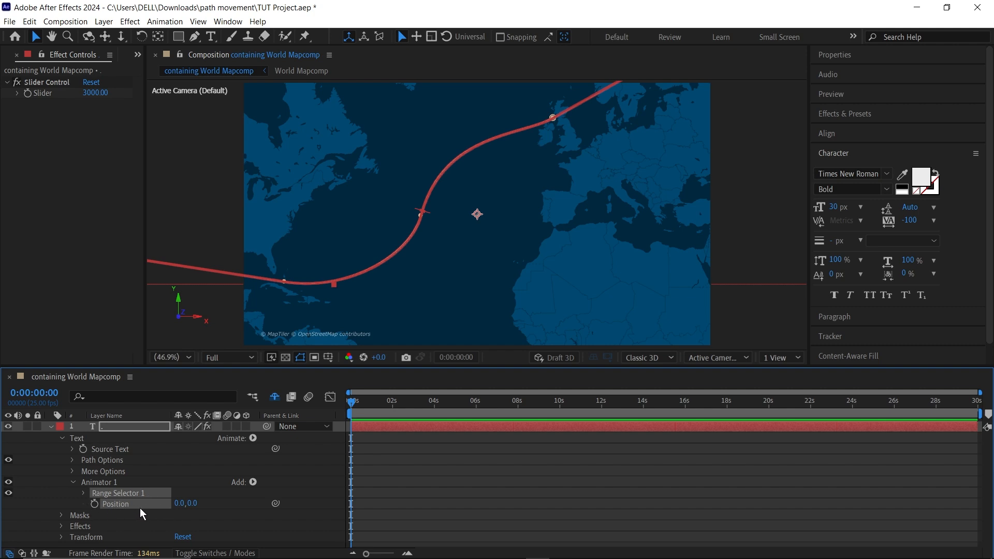
{"action": "double_click", "coordinate": [192, 503]}
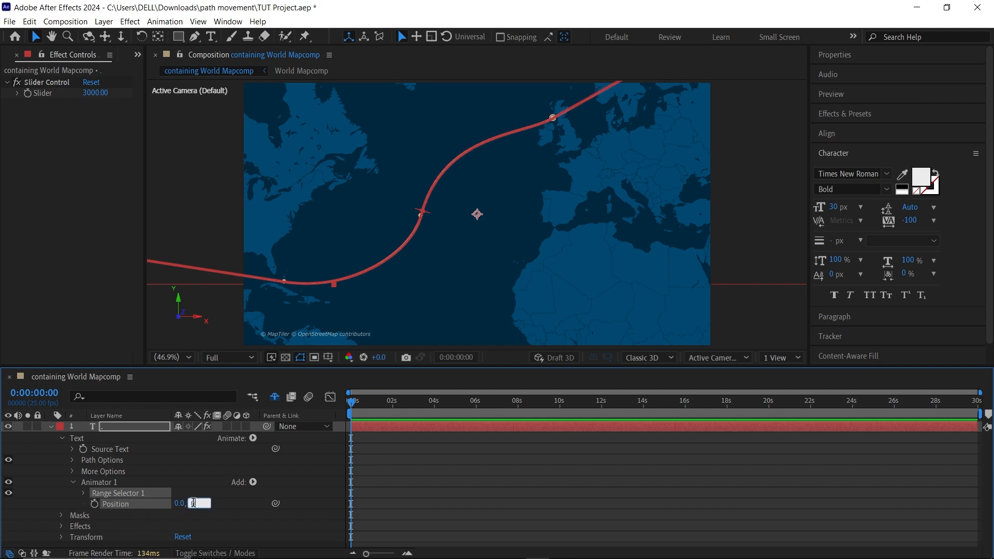
{"action": "type", "text": "60"}
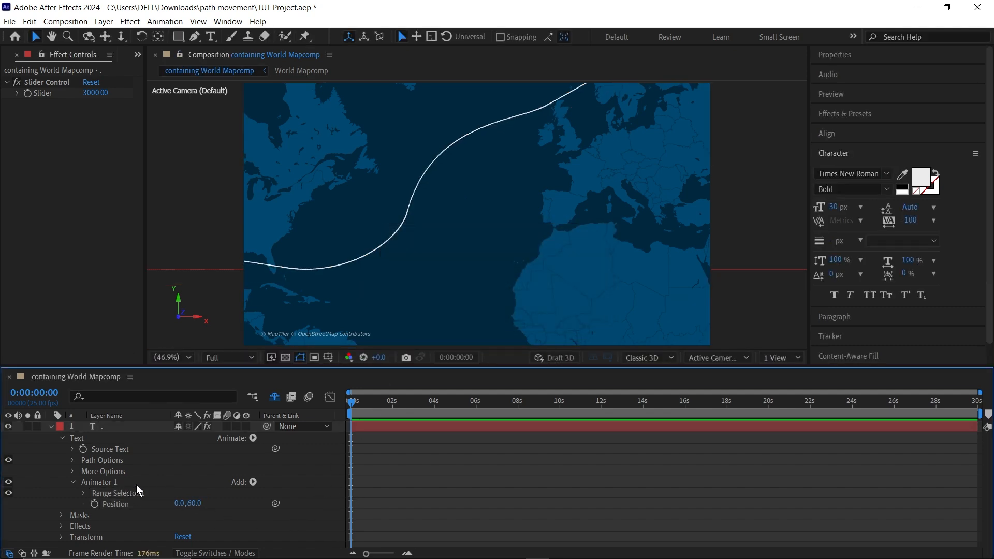
{"action": "left_click", "coordinate": [252, 483]}
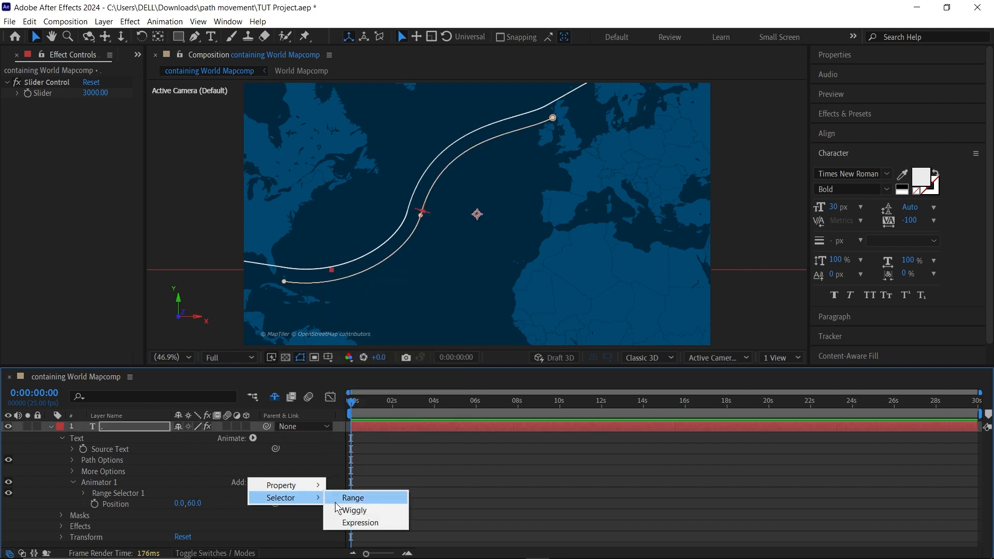
Step: Add a Wiggly selector (0.7 wiggles/second, 10% correlation, locked dimensions) and preview the scatter
{"action": "left_click", "coordinate": [353, 509]}
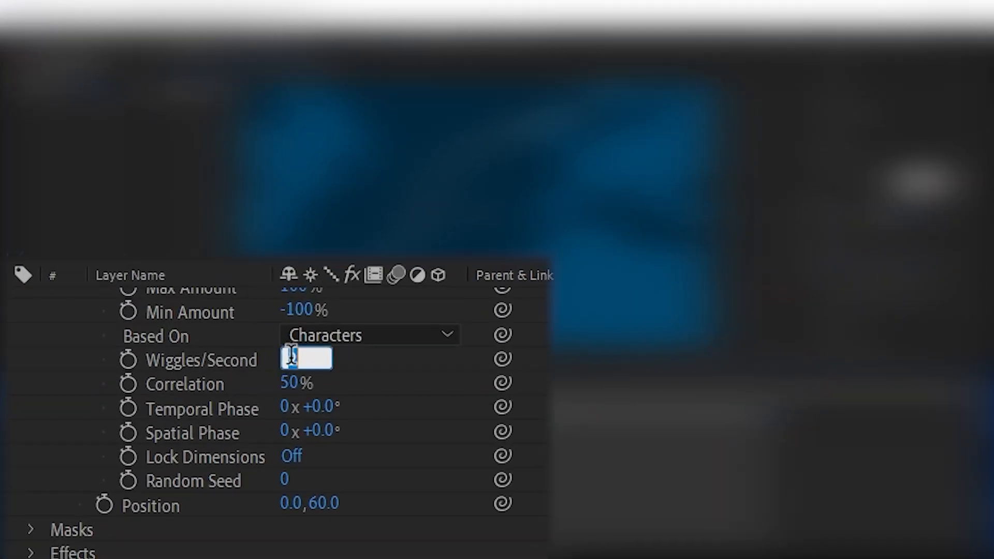
{"action": "type", "text": "0.7"}
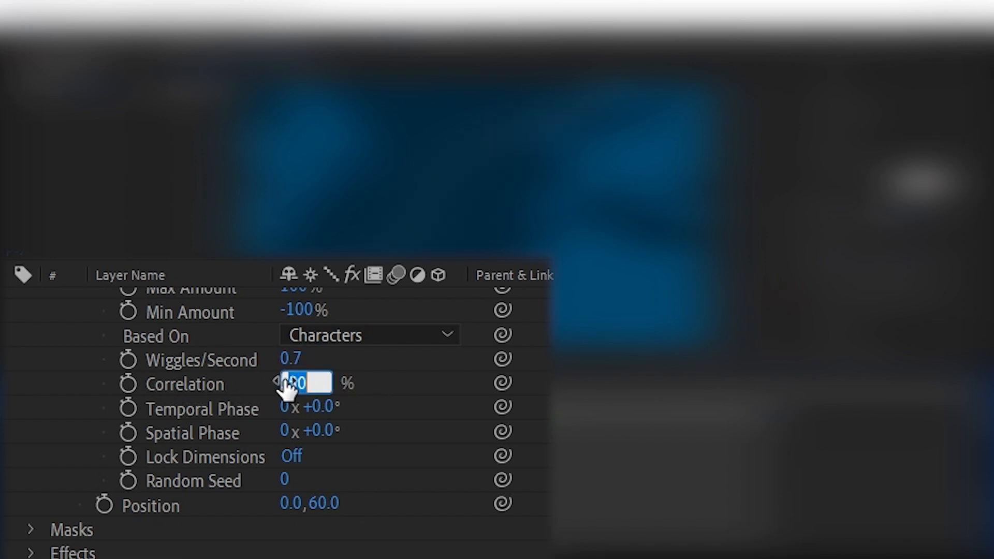
{"action": "type", "text": "10"}
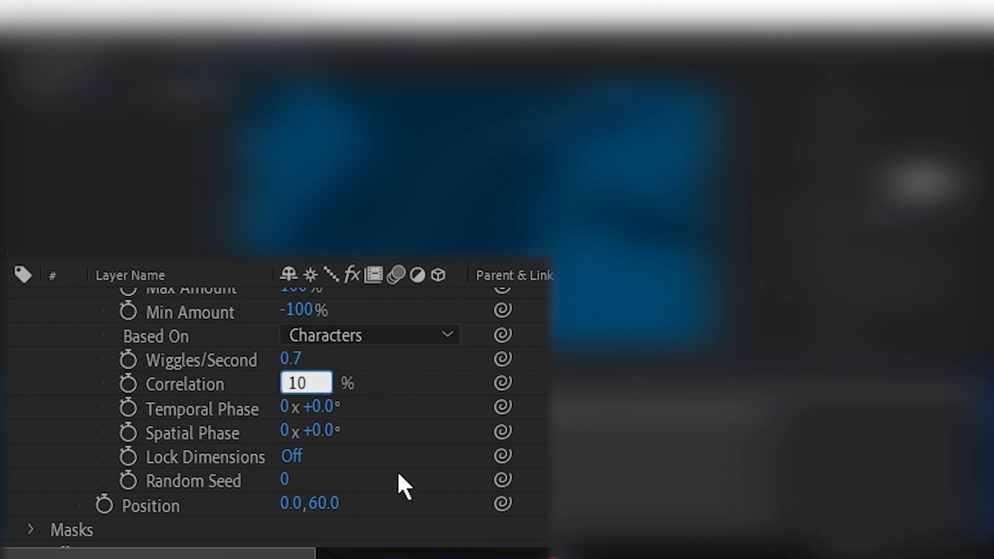
{"action": "left_click", "coordinate": [310, 432]}
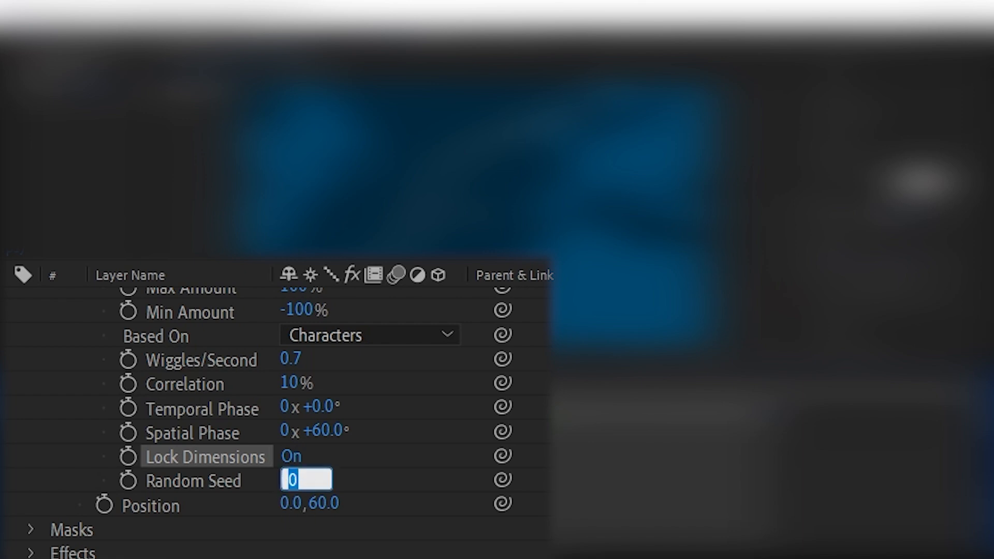
{"action": "type", "text": "90"}
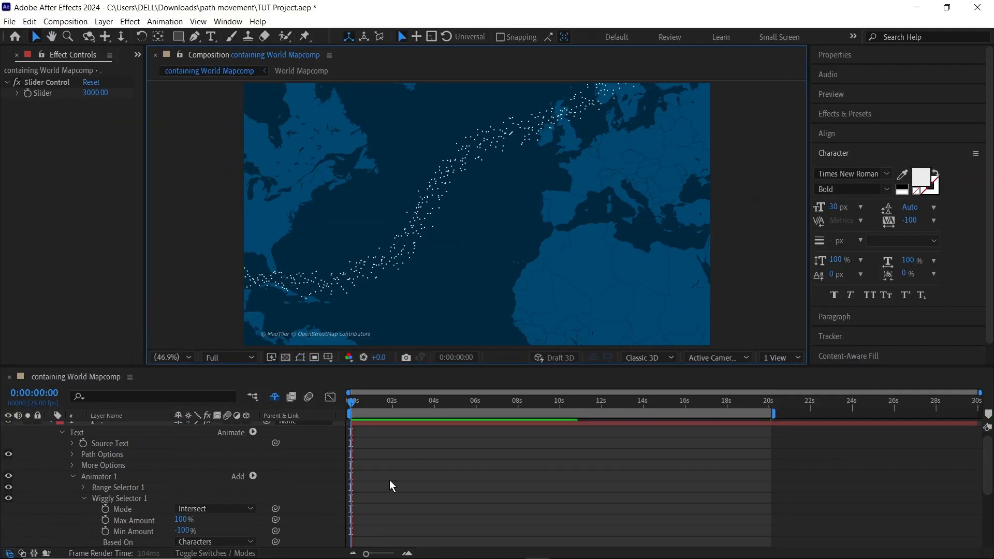
{"action": "left_click", "coordinate": [386, 400]}
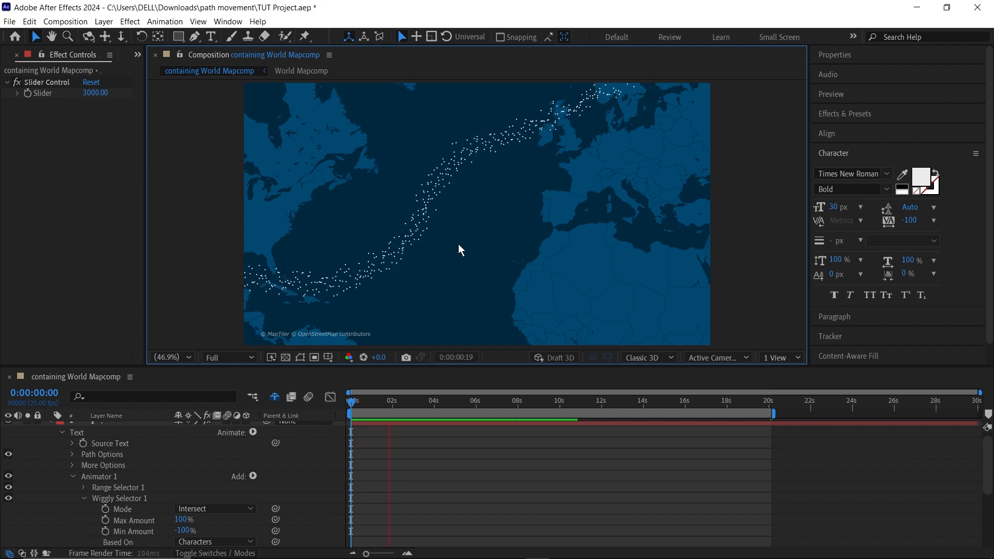
{"action": "left_click", "coordinate": [412, 401]}
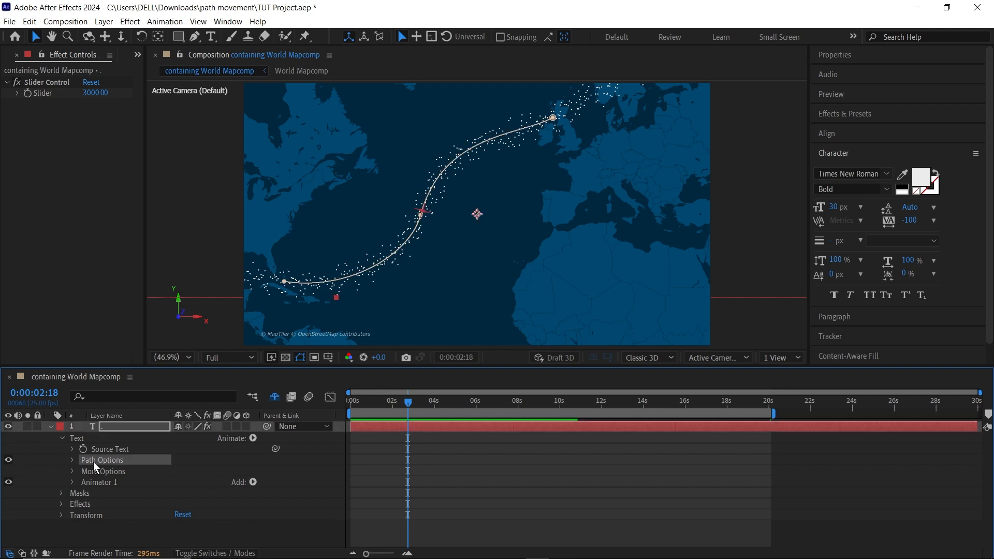
Step: Keyframe First Margin from 0 to 4000 and scrub to about 20 seconds
{"action": "left_click", "coordinate": [72, 460]}
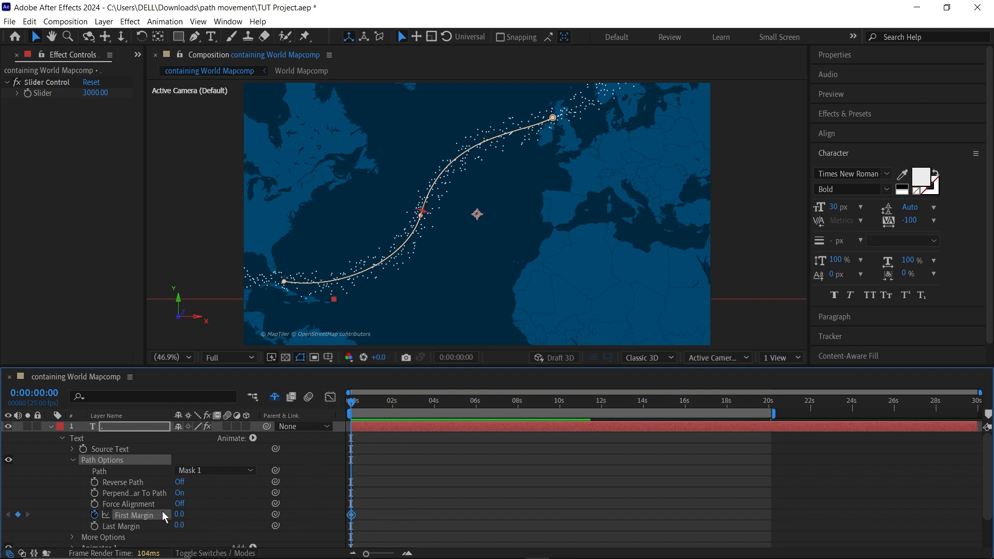
{"action": "left_click", "coordinate": [180, 514]}
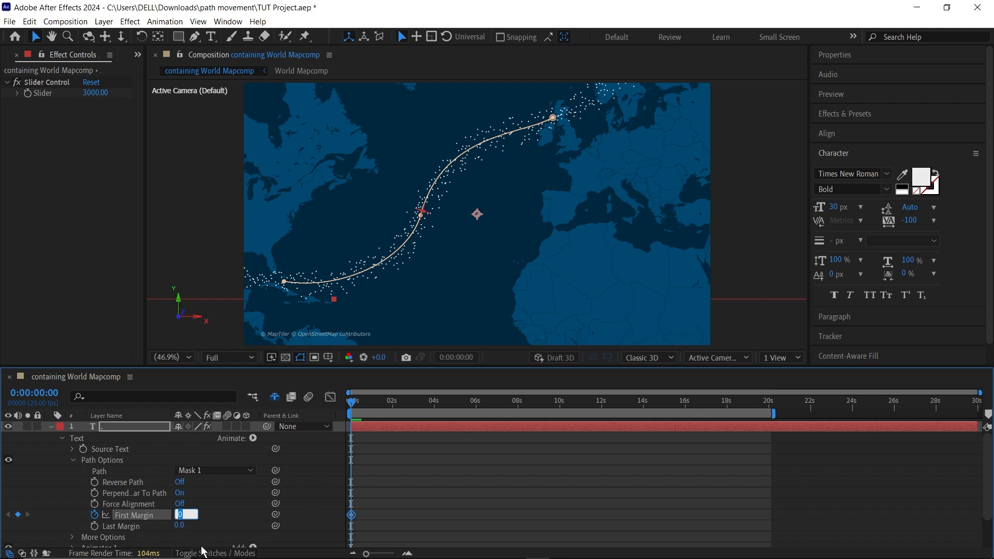
{"action": "type", "text": "4000.0"}
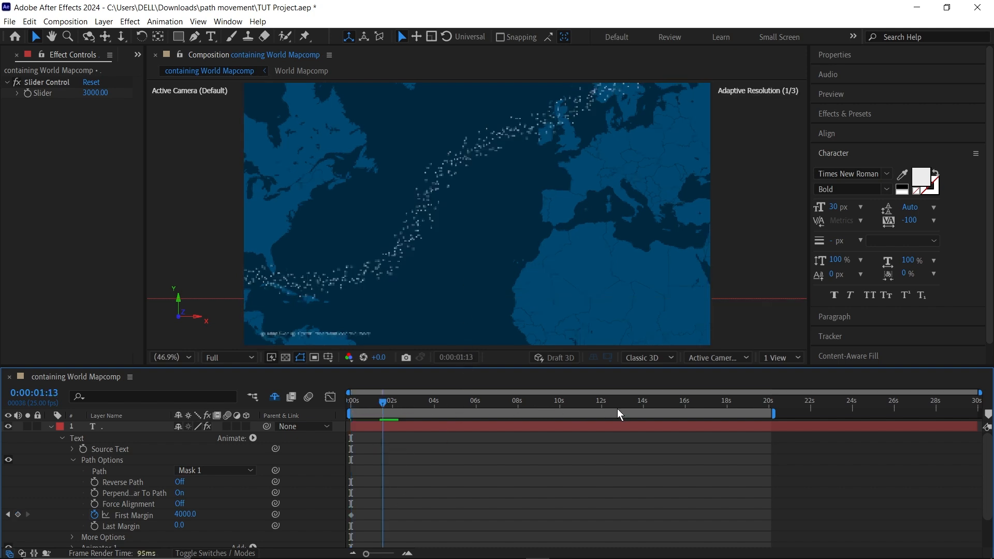
{"action": "left_click_drag", "start_coordinate": [385, 402], "coordinate": [774, 401]}
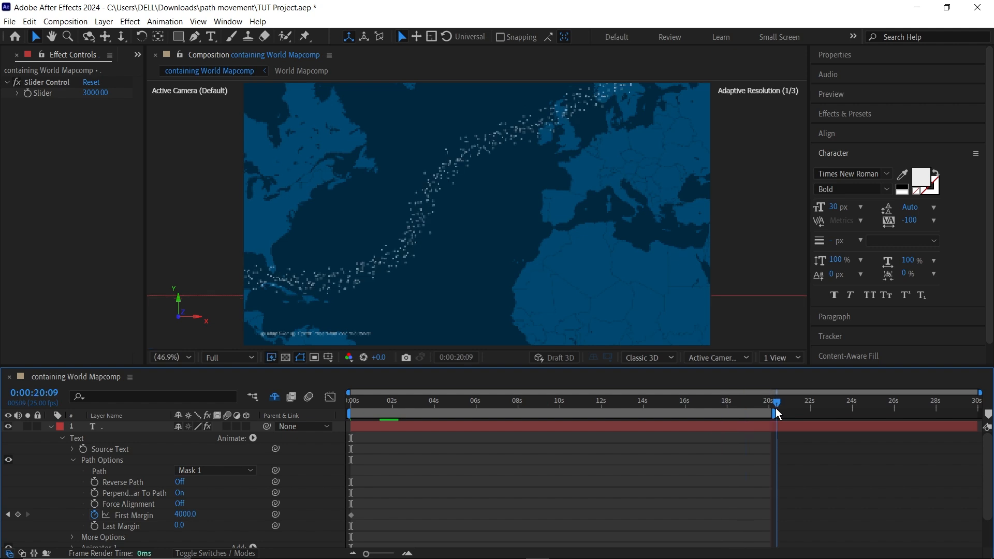